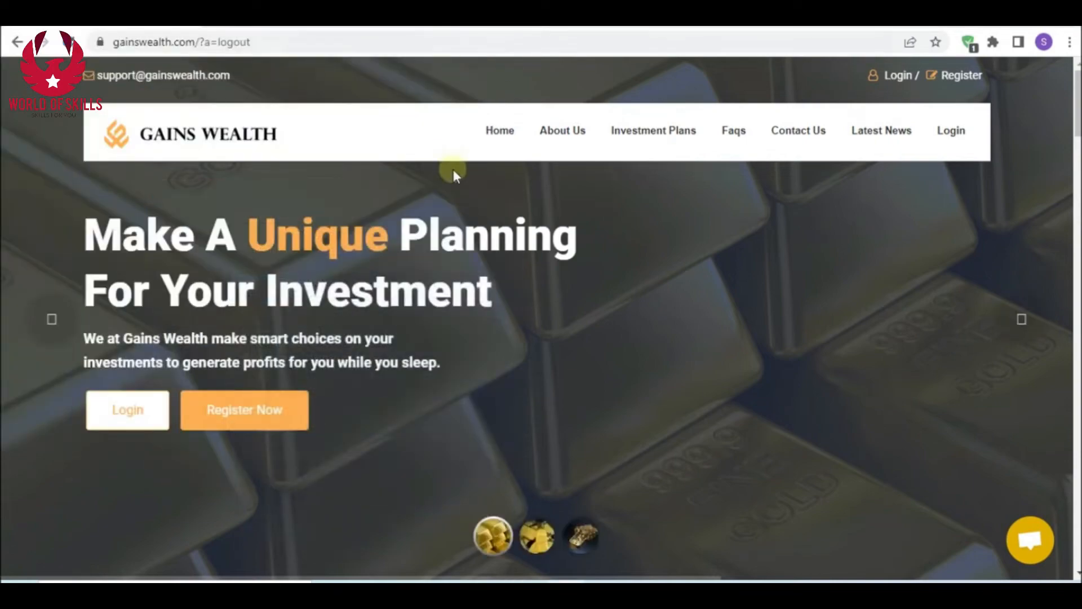
{"action": "mouse_move", "coordinate": [456, 178]}
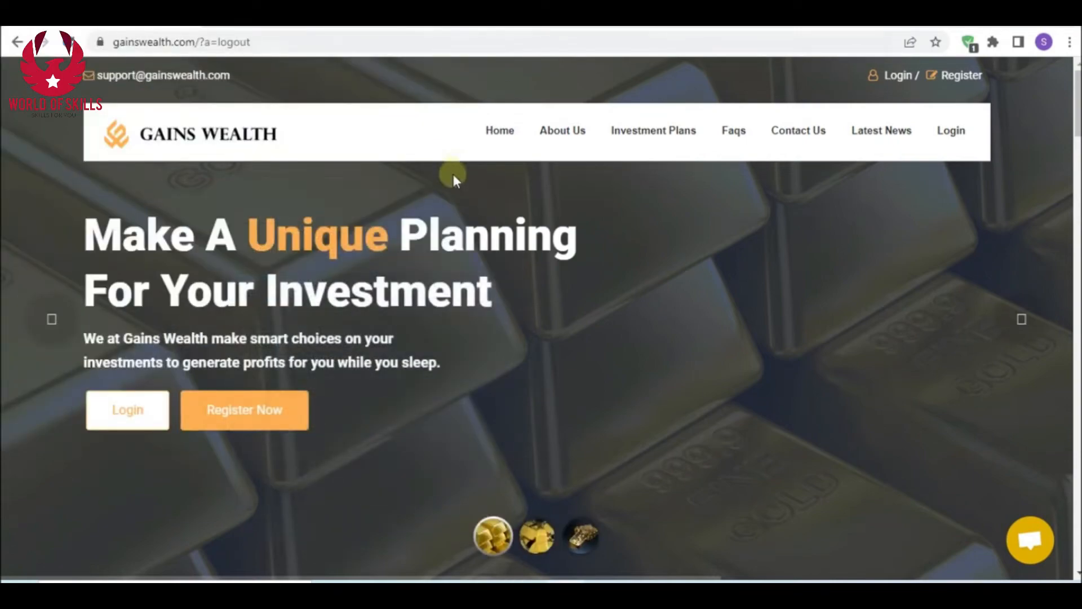
Scroll down through the Gains Wealth landing page
{"action": "scroll", "scroll_direction": "down", "scroll_amount": 3}
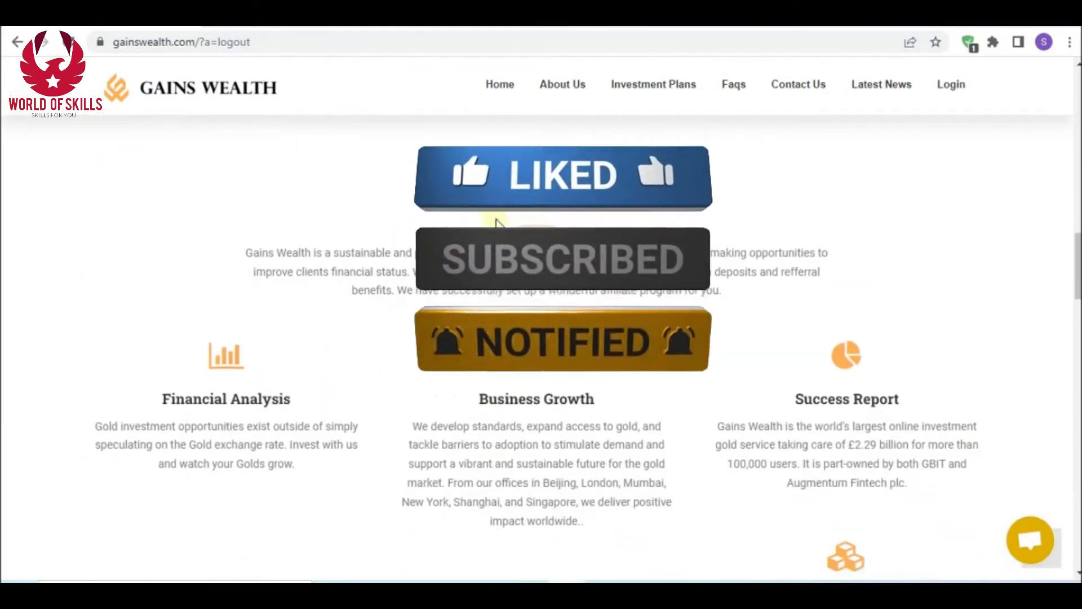
{"action": "scroll", "scroll_direction": "down", "scroll_amount": 3}
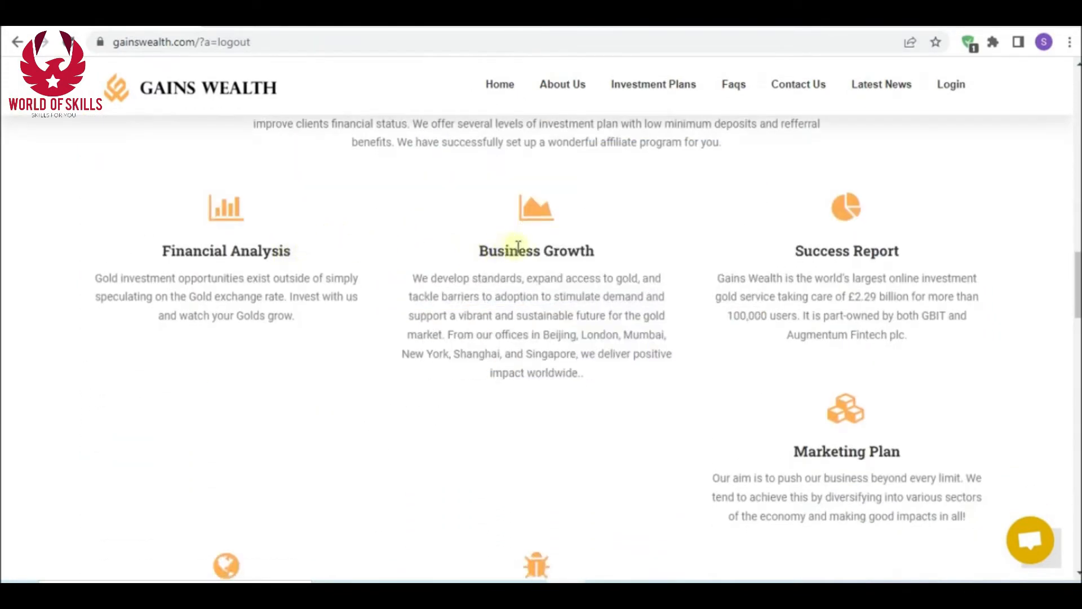
{"action": "scroll", "scroll_direction": "down", "scroll_amount": 3}
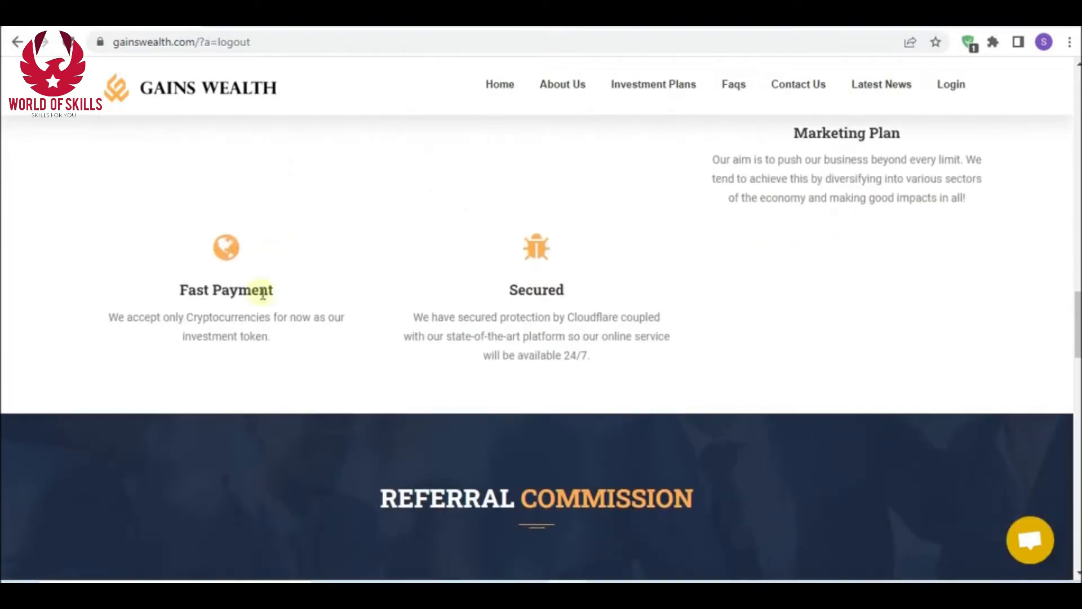
{"action": "scroll", "scroll_direction": "down", "scroll_amount": 3}
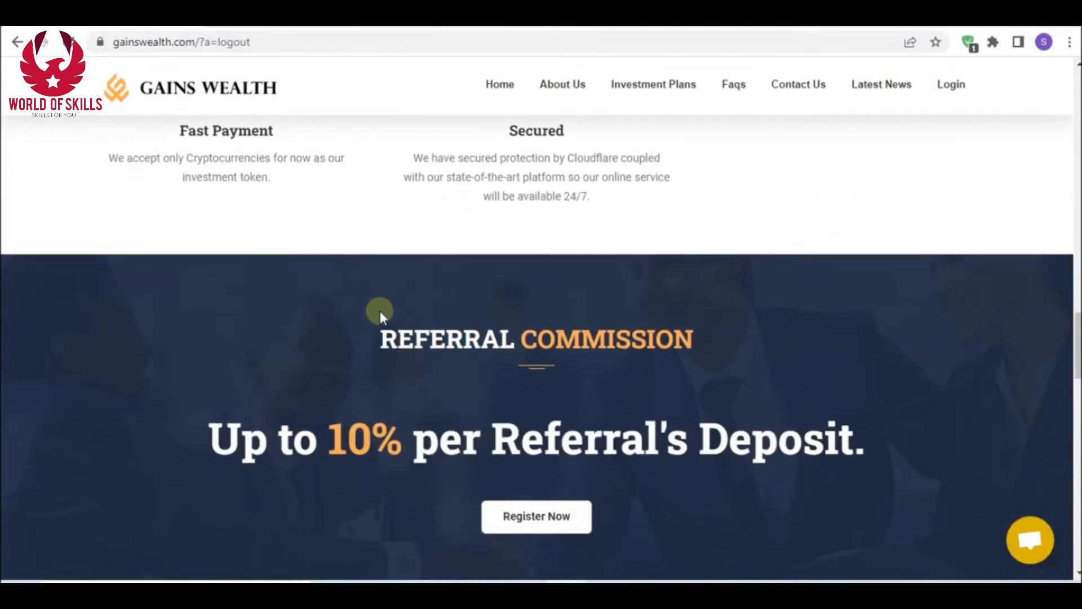
{"action": "scroll", "scroll_direction": "down", "scroll_amount": 3}
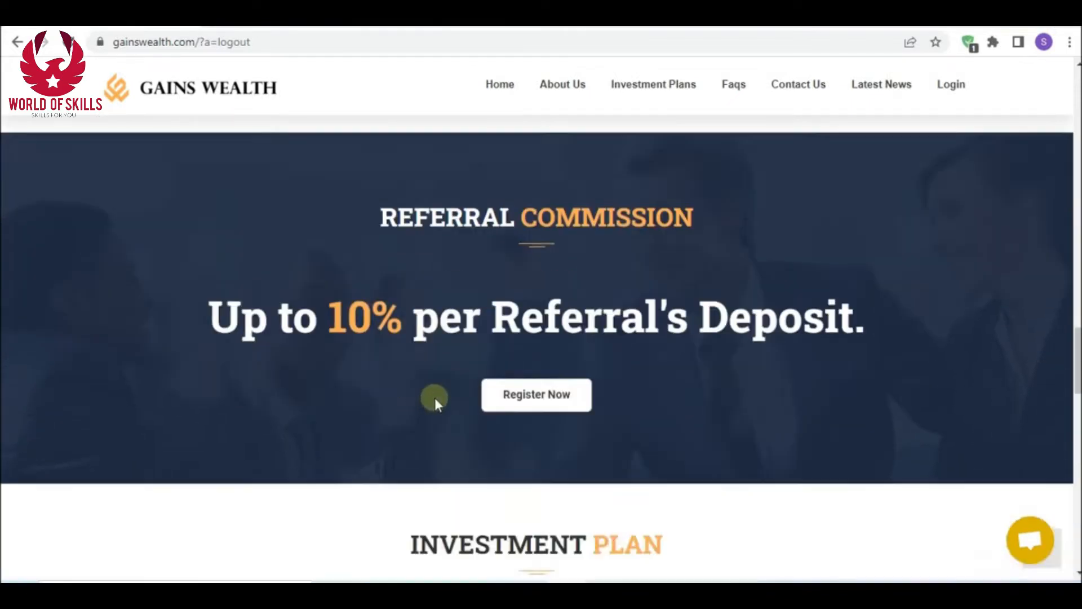
{"action": "scroll", "scroll_direction": "down", "scroll_amount": 3}
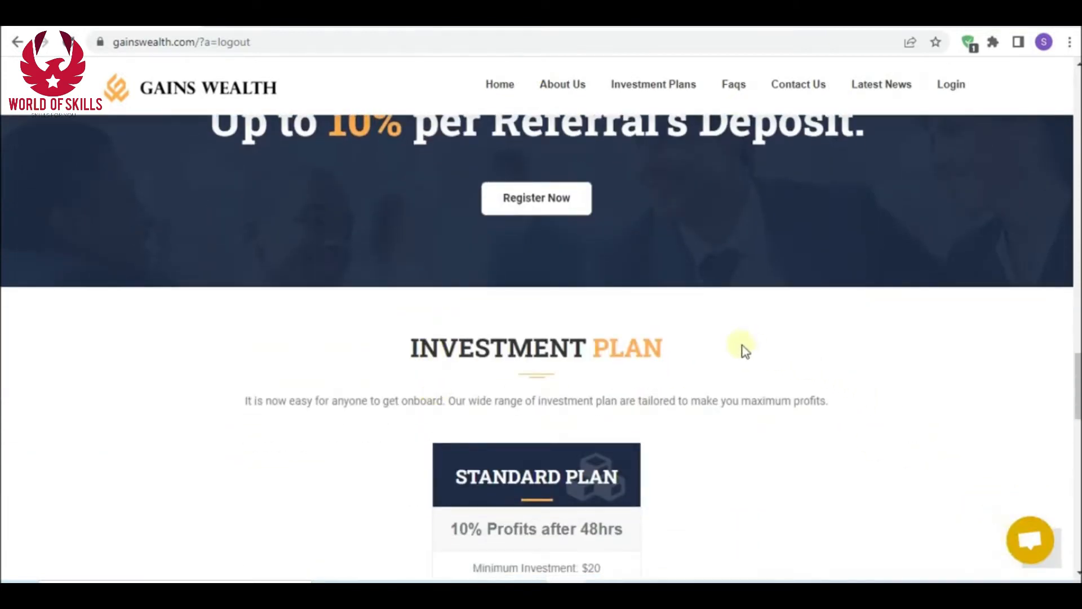
{"action": "scroll", "scroll_direction": "down", "scroll_amount": 3}
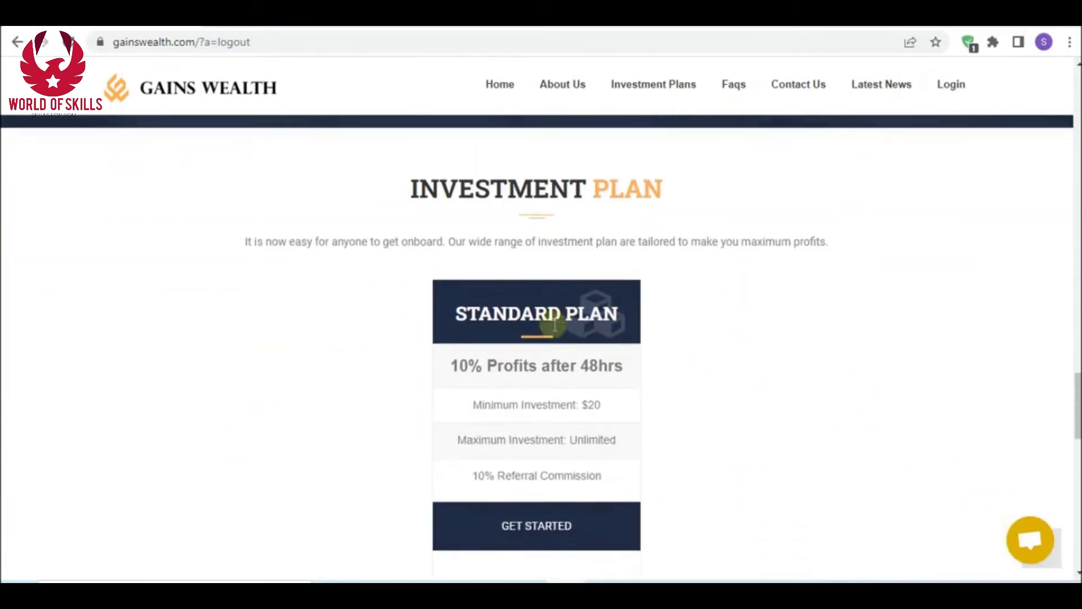
{"action": "mouse_move", "coordinate": [574, 399]}
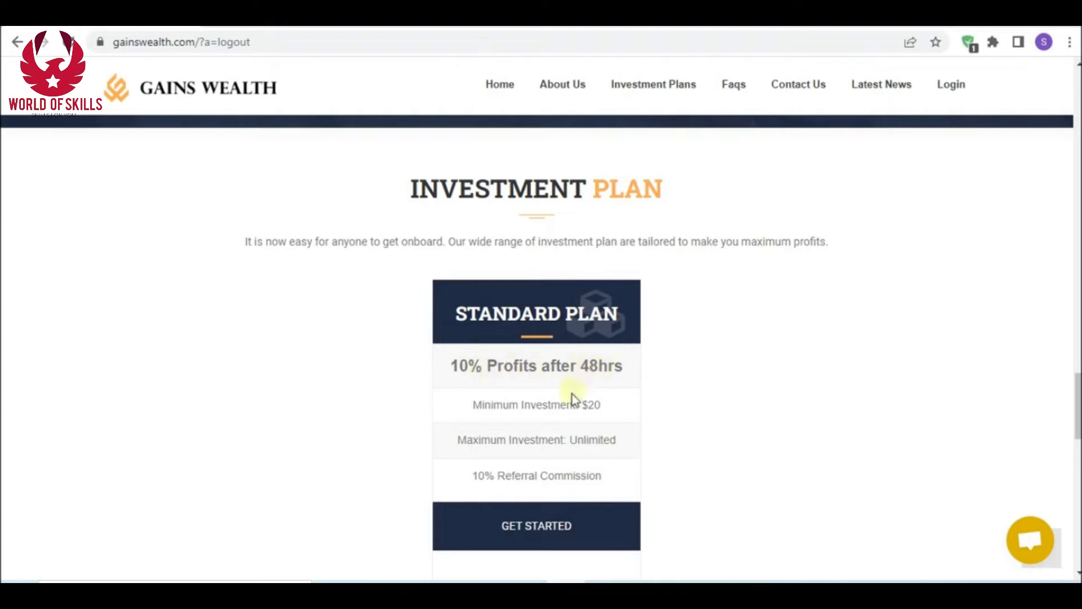
{"action": "scroll", "scroll_direction": "down", "scroll_amount": 3}
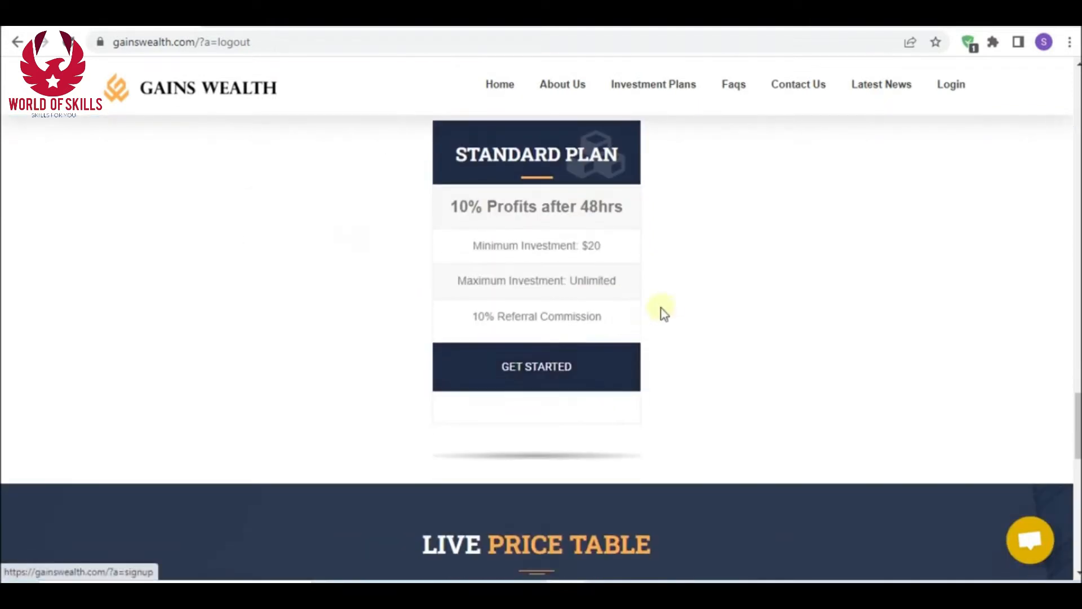
{"action": "mouse_move", "coordinate": [642, 289]}
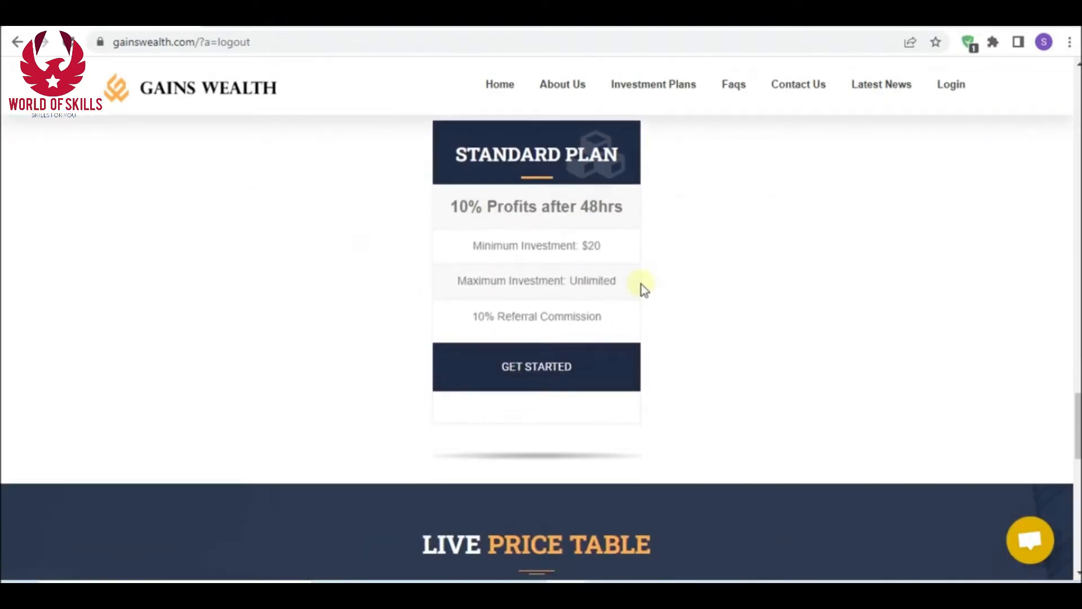
{"action": "scroll", "scroll_direction": "down", "scroll_amount": 3}
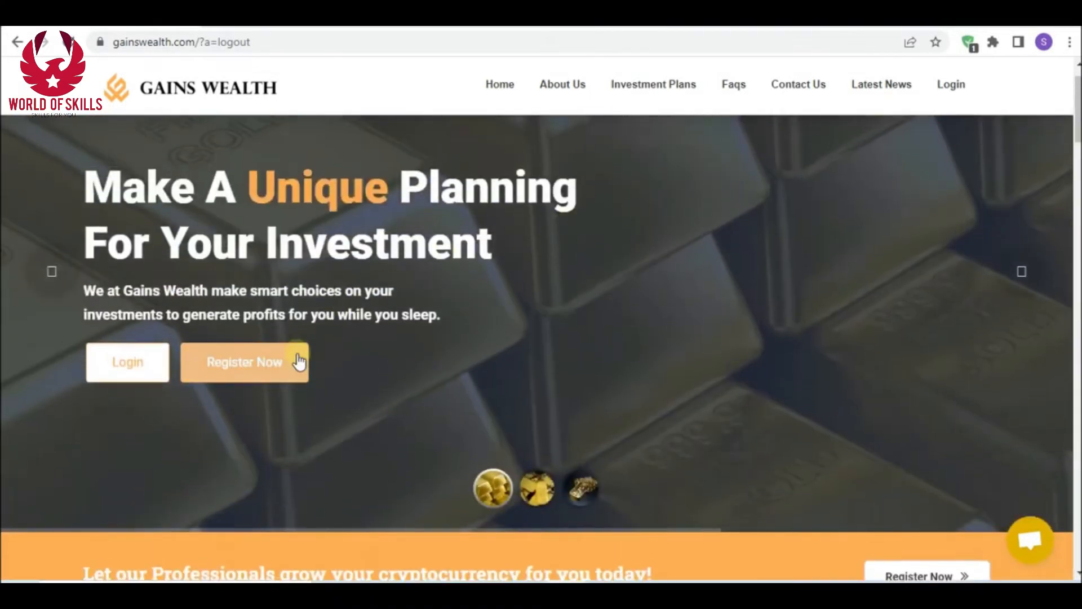
Look over the empty registration form, then switch to the account login page
{"action": "left_click", "coordinate": [244, 362]}
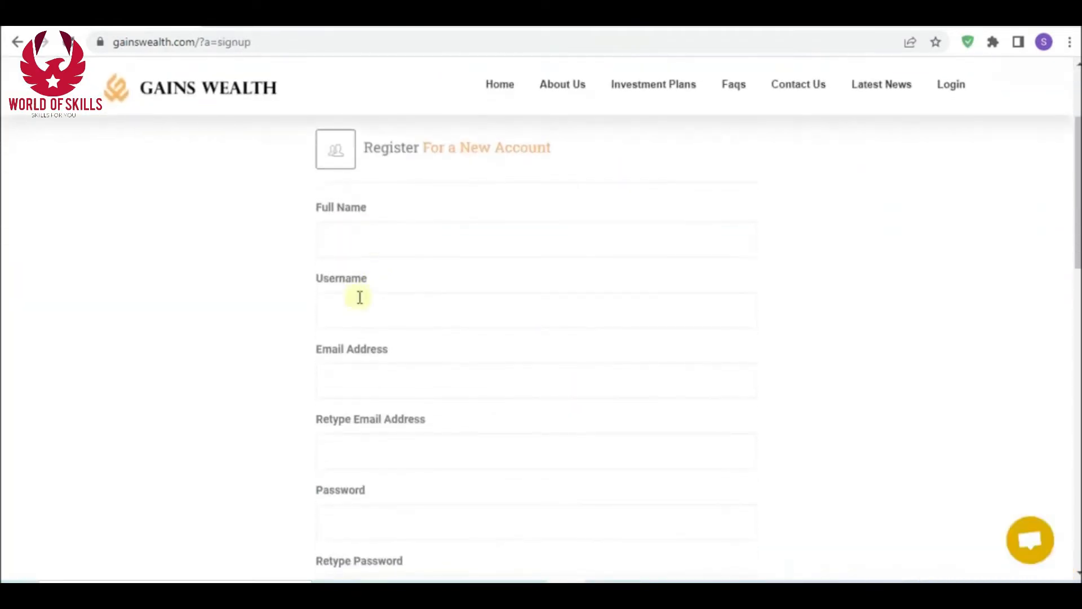
{"action": "scroll", "scroll_direction": "down", "scroll_amount": 3}
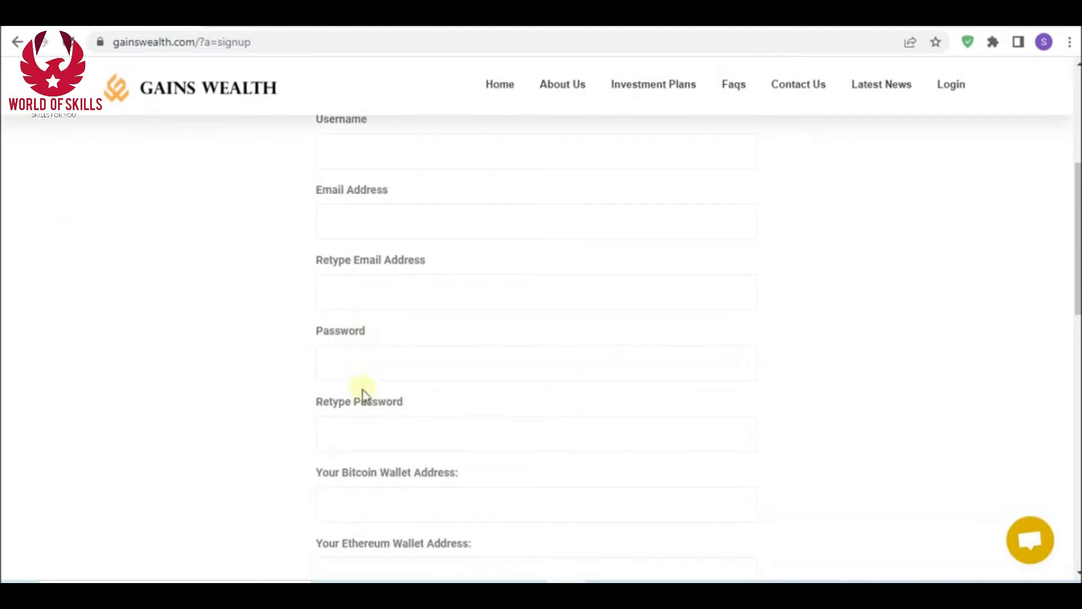
{"action": "scroll", "scroll_direction": "down", "scroll_amount": 3}
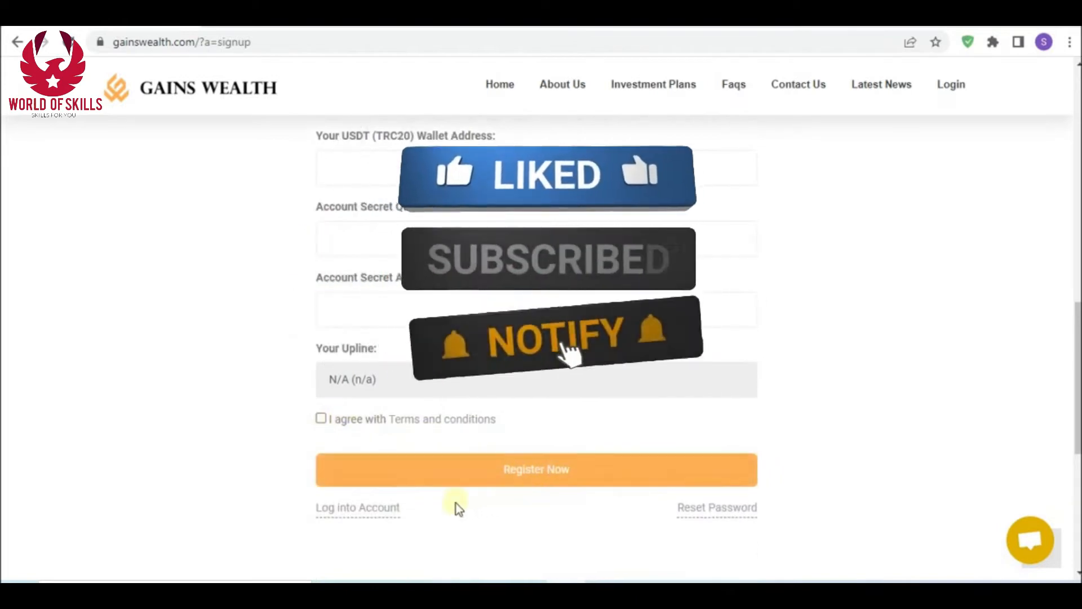
{"action": "left_click", "coordinate": [357, 507]}
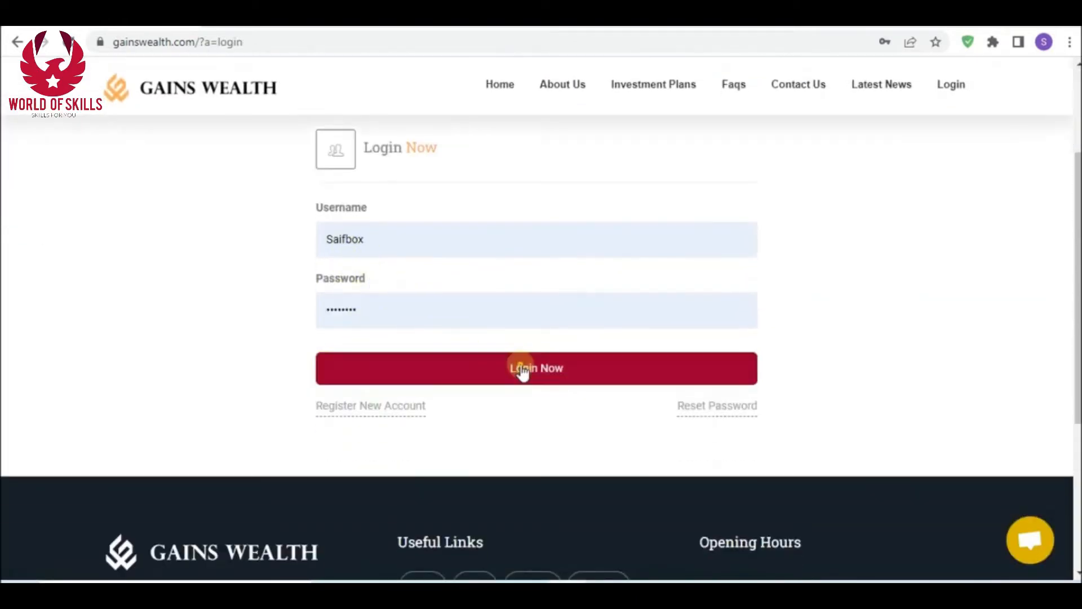
Log in and review the dashboard showing zero investments, zero earnings and a $5 balance
{"action": "left_click", "coordinate": [536, 369]}
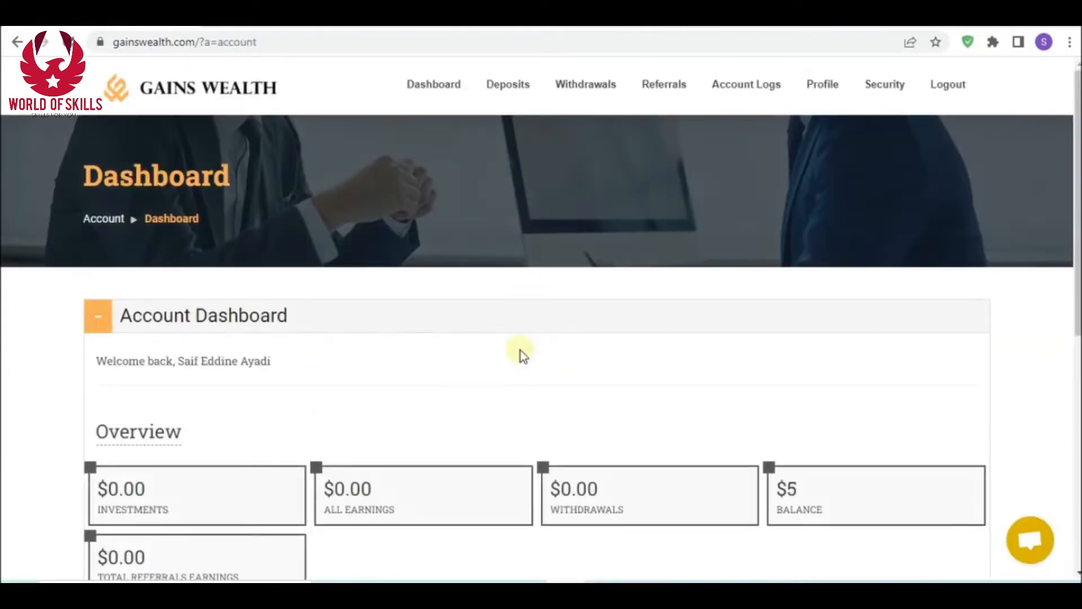
{"action": "scroll", "scroll_direction": "down", "scroll_amount": 3}
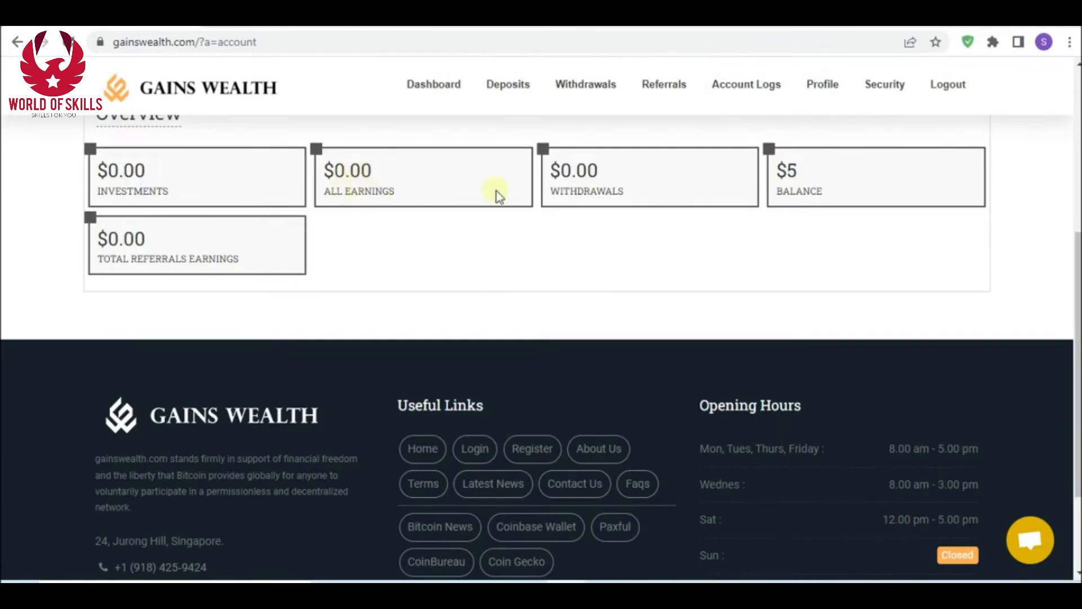
{"action": "mouse_move", "coordinate": [218, 246]}
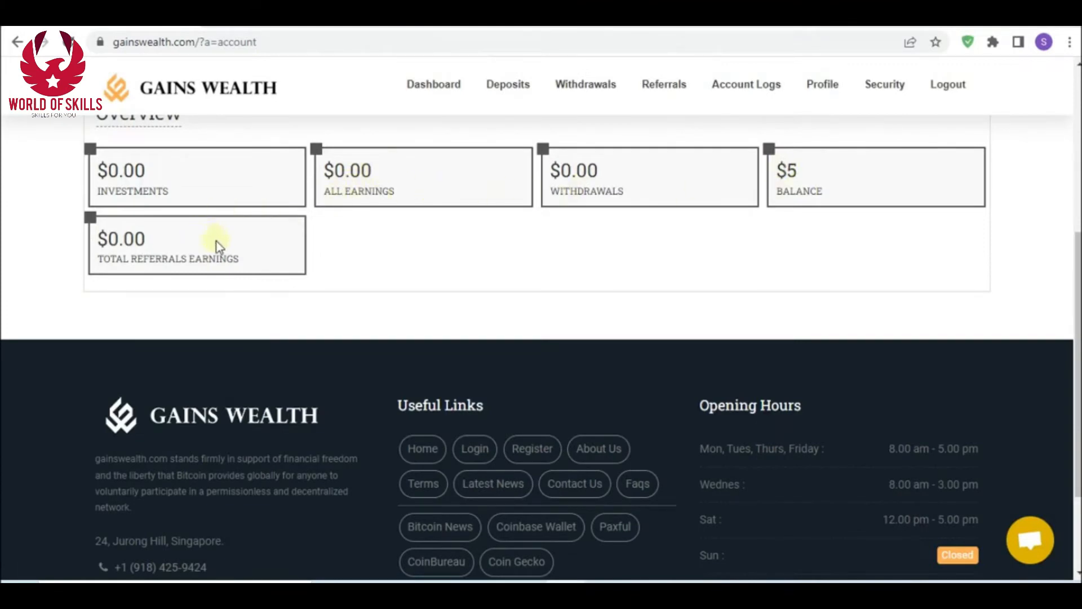
{"action": "scroll", "scroll_direction": "up", "scroll_amount": 3}
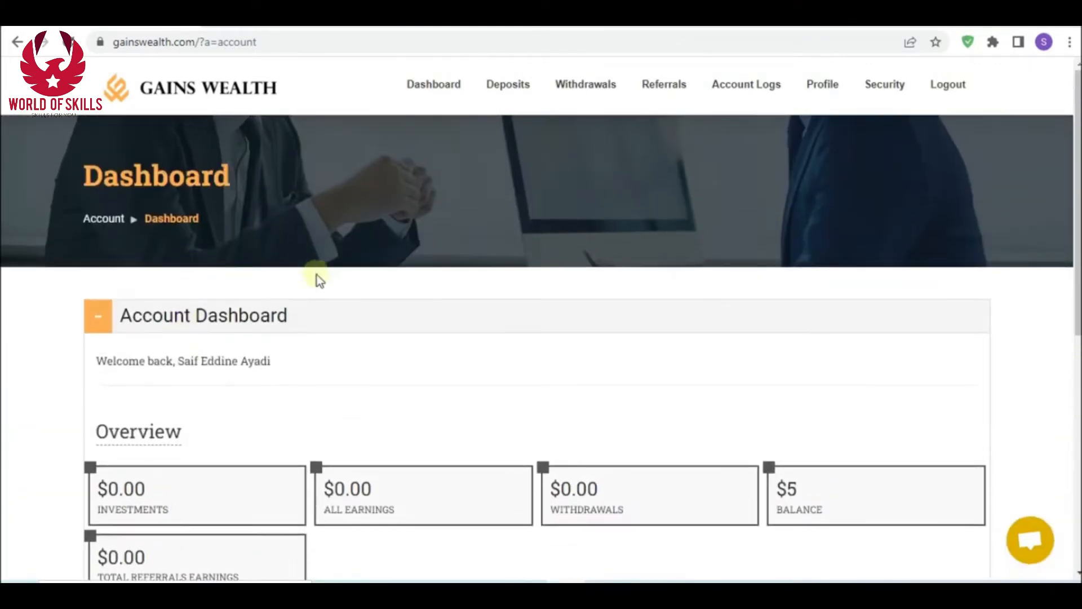
{"action": "left_click", "coordinate": [507, 84]}
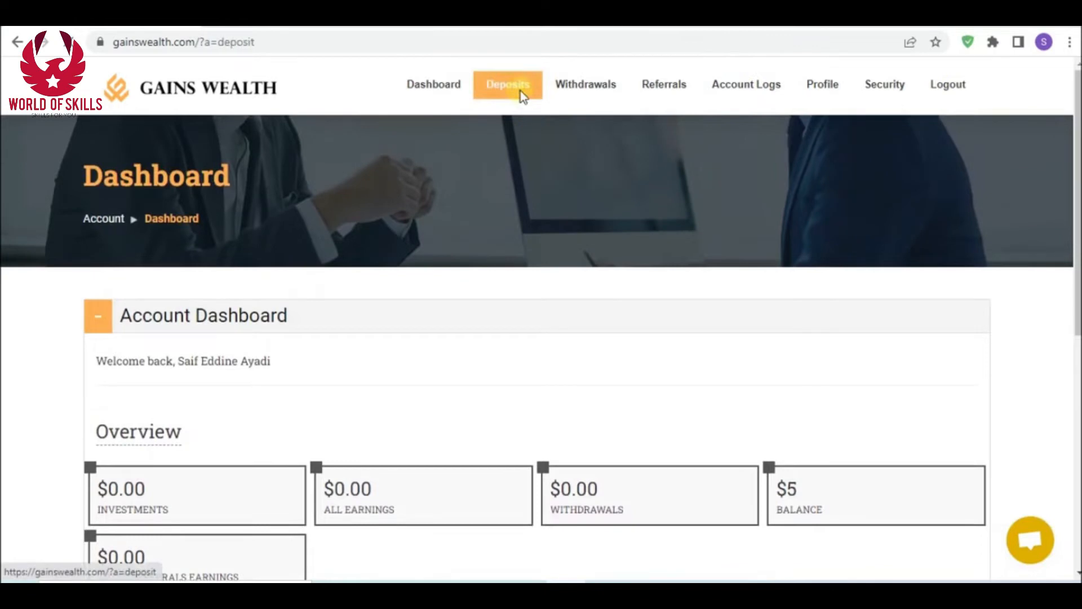
Choose Bitcoin as payment method and submit the $20 deposit
{"action": "left_click", "coordinate": [507, 84]}
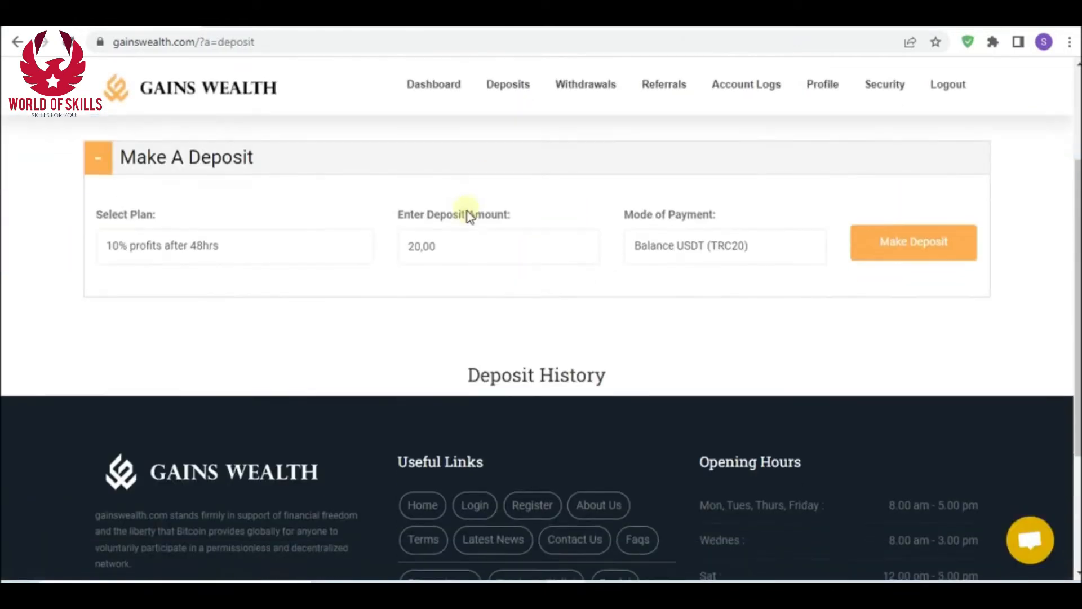
{"action": "left_click", "coordinate": [724, 245]}
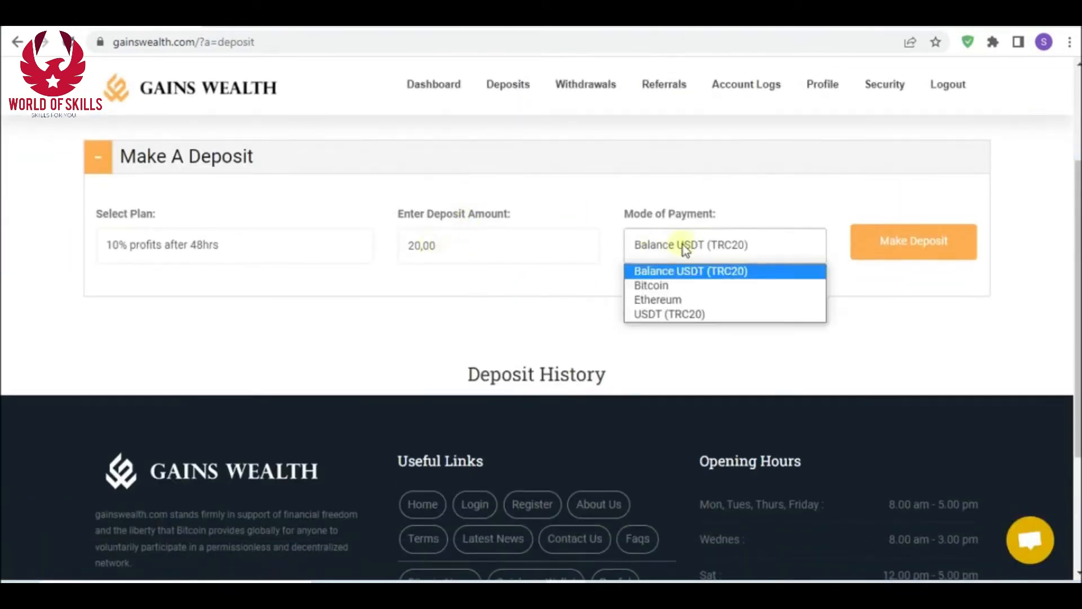
{"action": "left_click", "coordinate": [650, 285]}
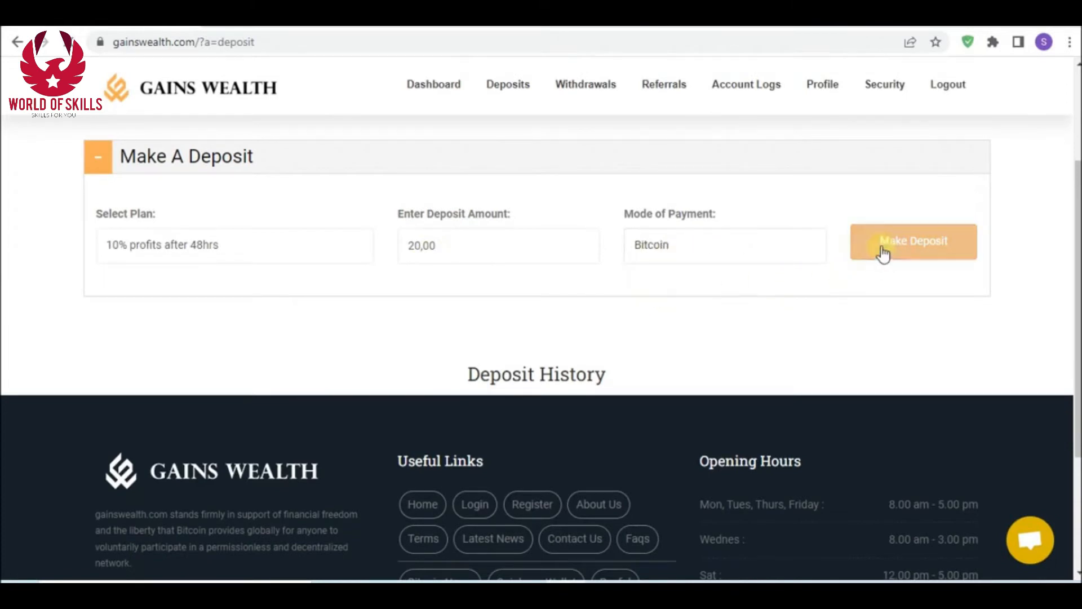
{"action": "left_click", "coordinate": [913, 242]}
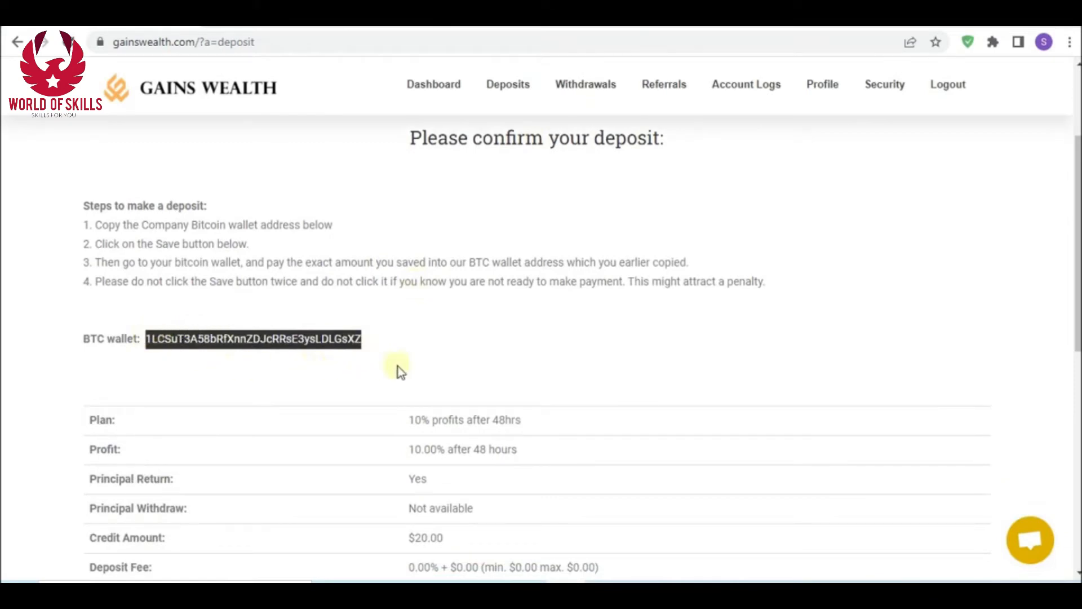
Save the confirmed $20 deposit on the 10%-after-48hrs plan as pending
{"action": "scroll", "scroll_direction": "down", "scroll_amount": 3}
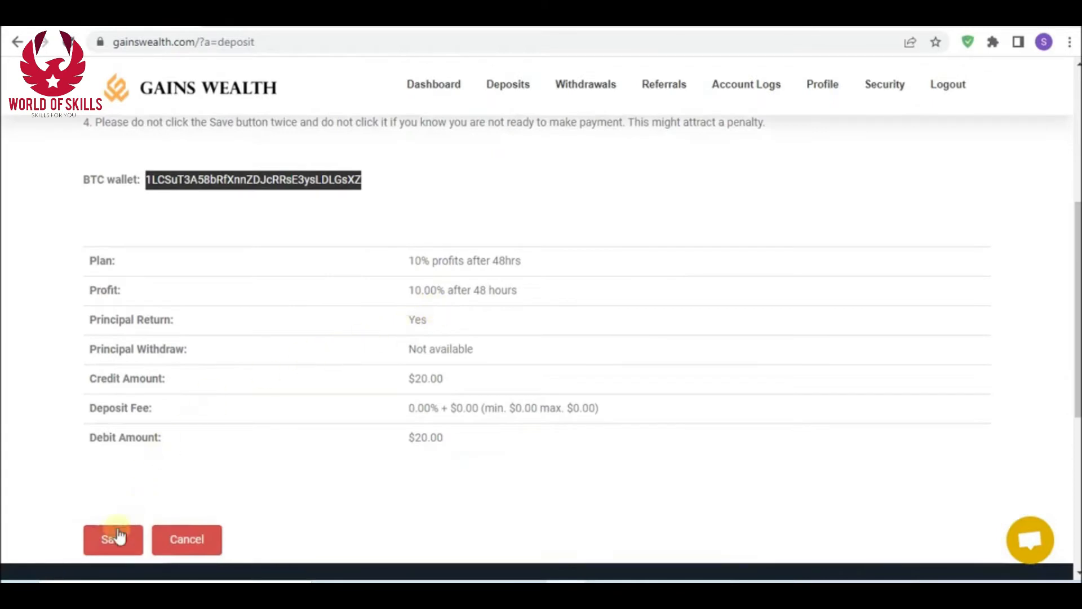
{"action": "mouse_move", "coordinate": [486, 293]}
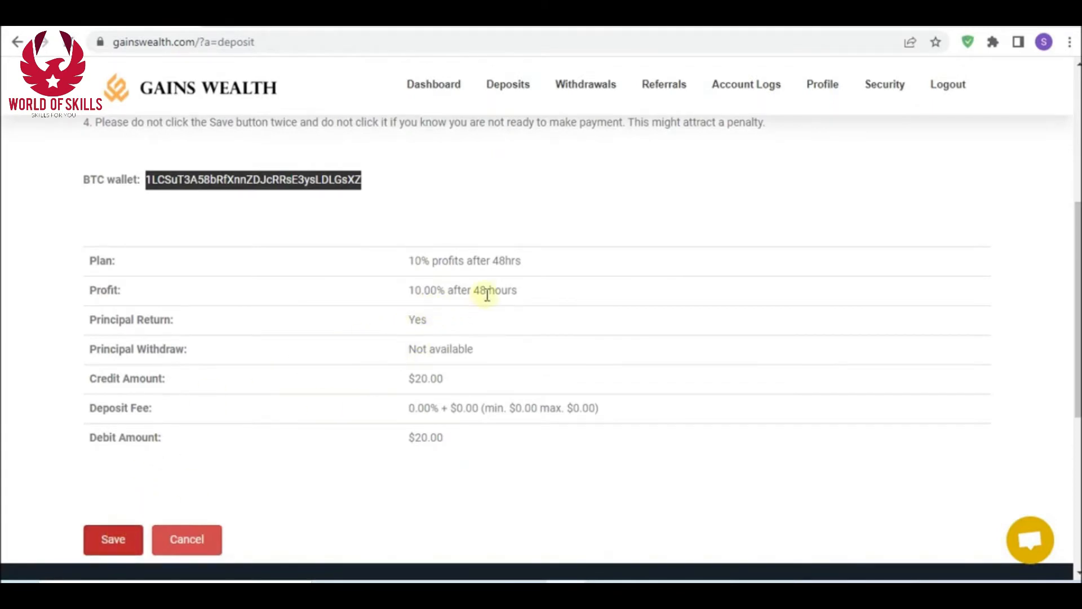
{"action": "left_click", "coordinate": [112, 539]}
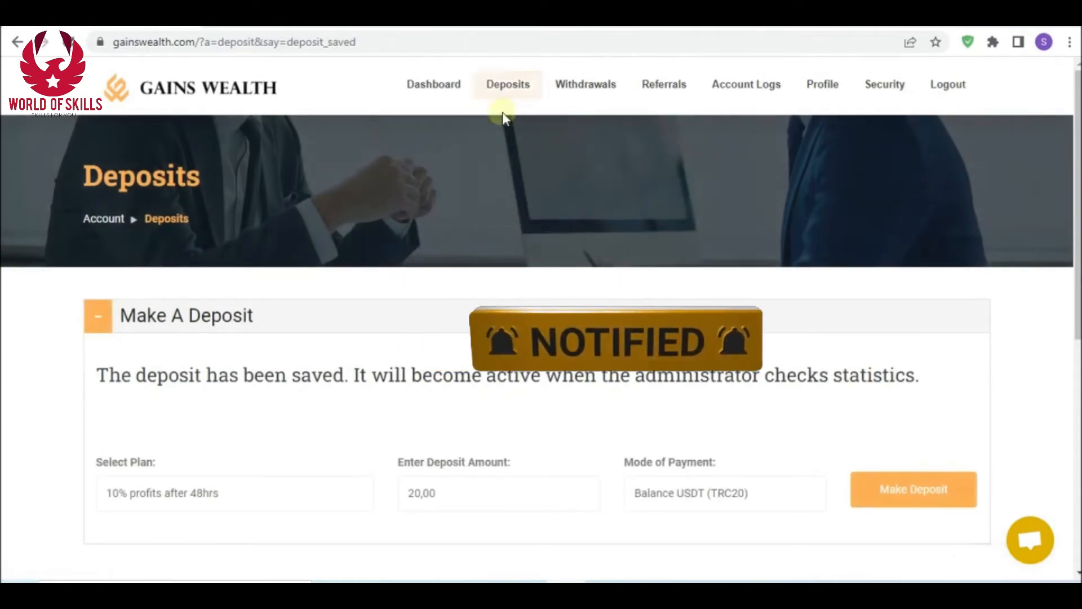
{"action": "left_click", "coordinate": [433, 84]}
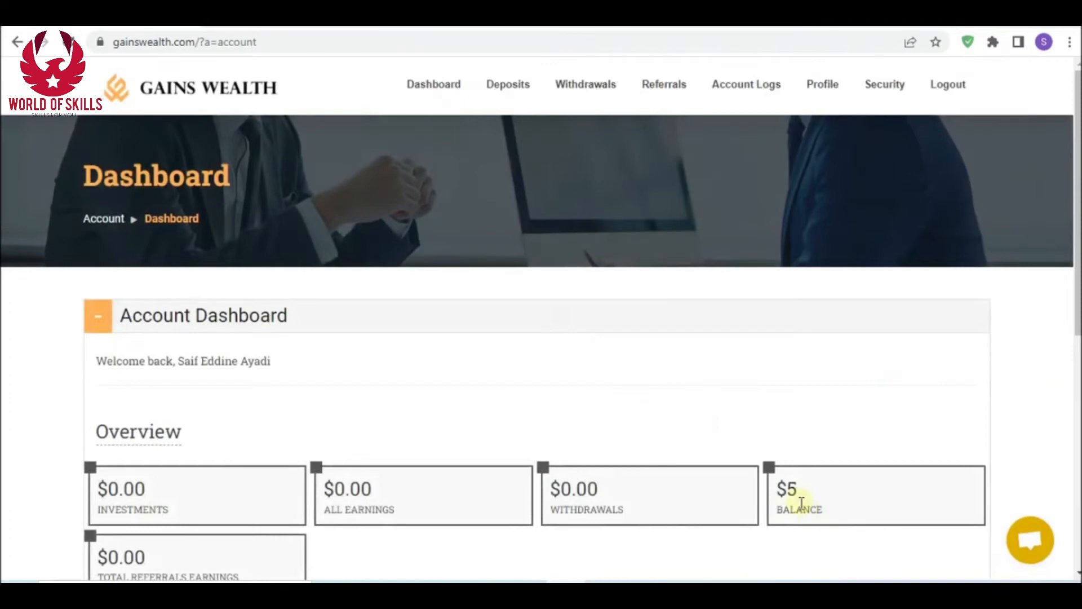
View the withdrawals page offering $5 via USDT (TRC20), then go to the profile page
{"action": "left_click", "coordinate": [585, 84]}
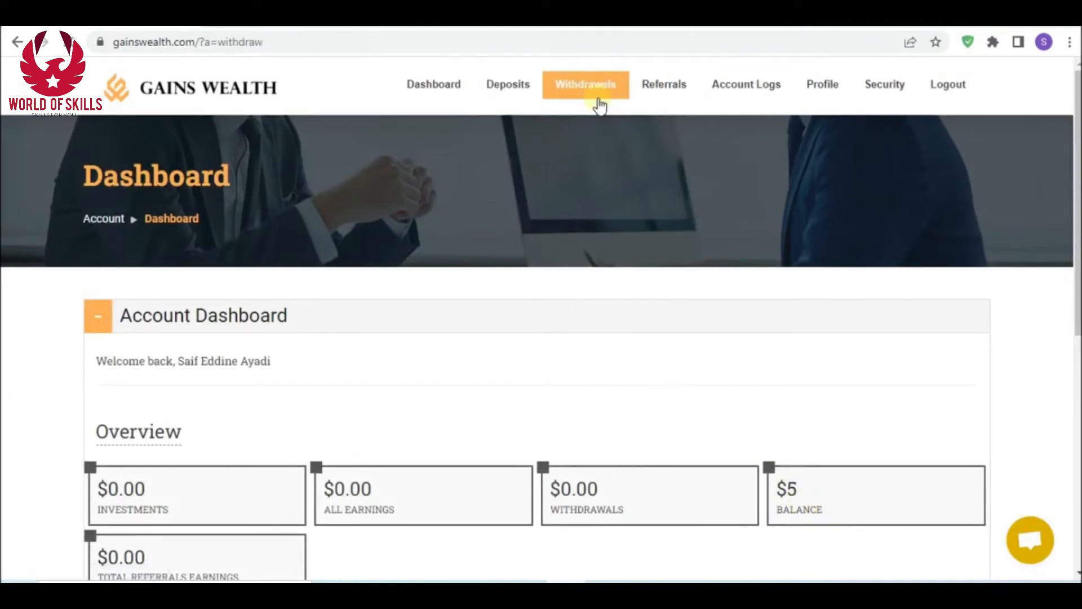
{"action": "left_click", "coordinate": [584, 84]}
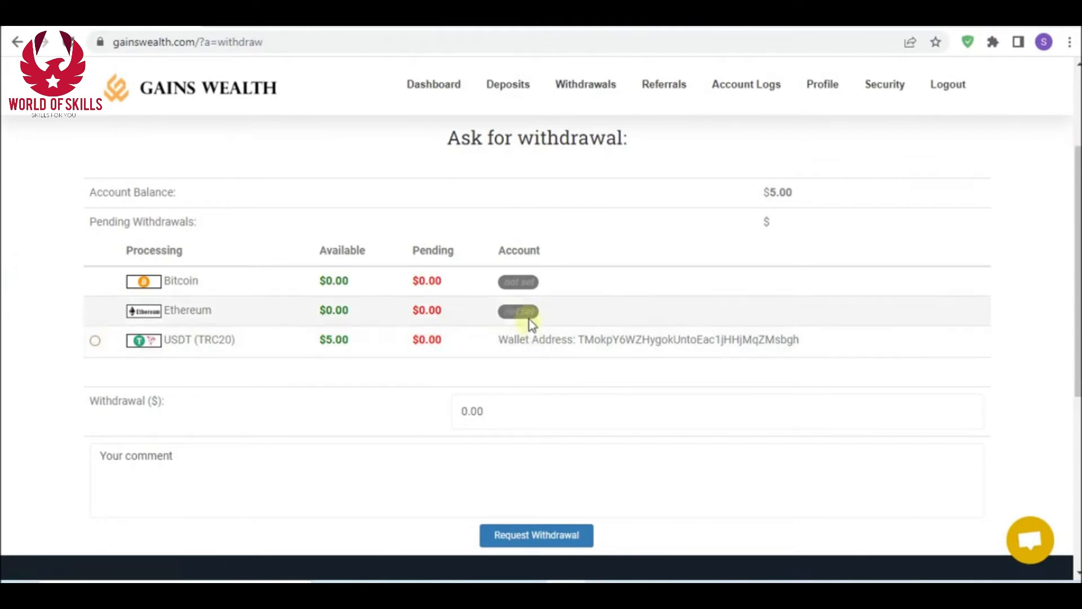
{"action": "left_click", "coordinate": [821, 84]}
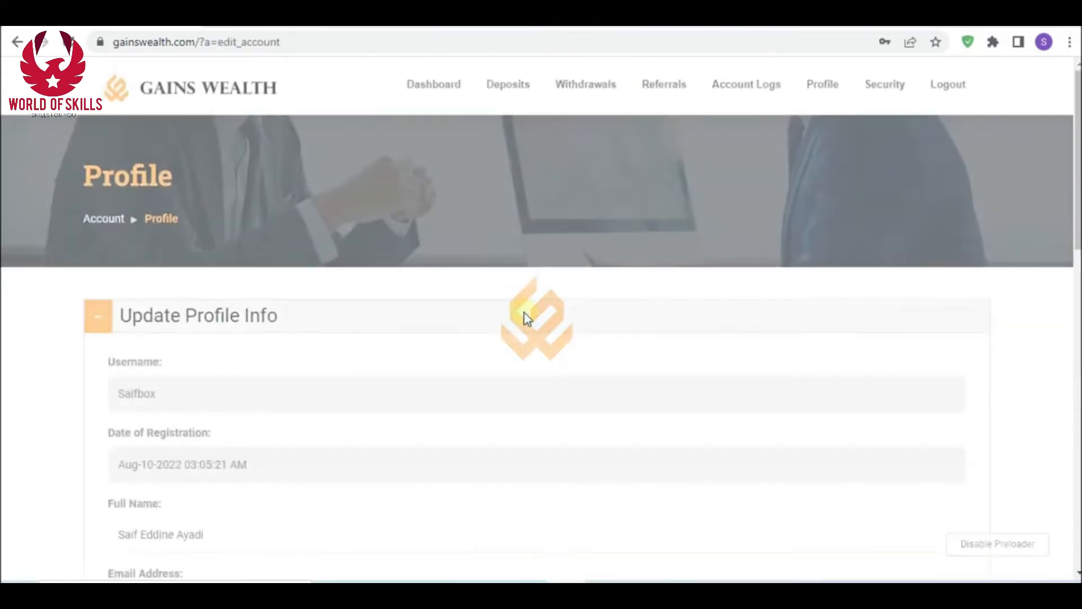
Choose USDT (TRC20) and enter a $5 withdrawal amount
{"action": "scroll", "scroll_direction": "down", "scroll_amount": 3}
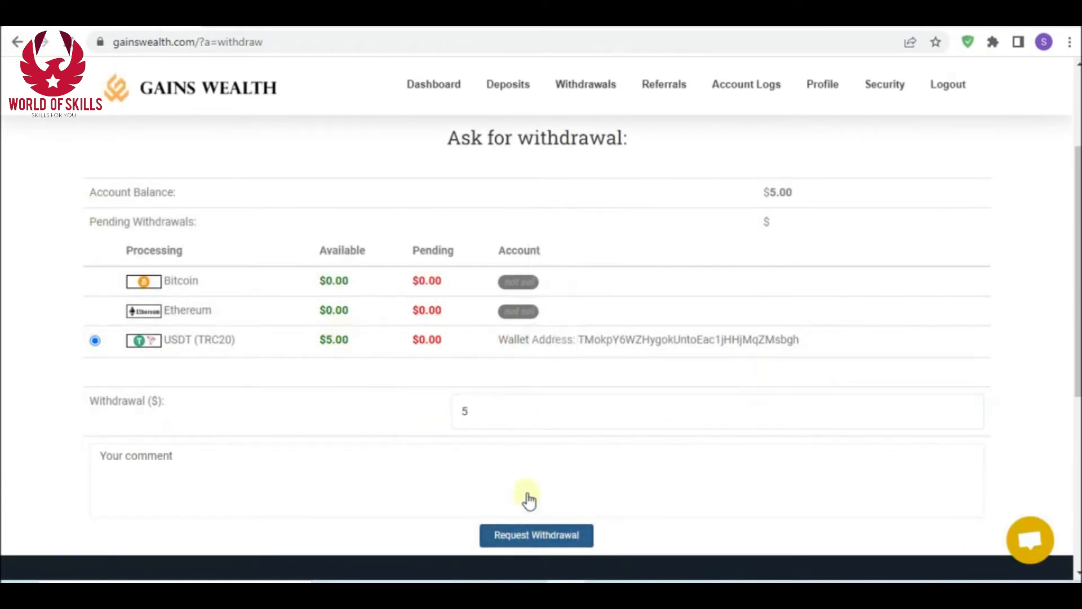
Request and confirm the $5 USDT (TRC20) withdrawal
{"action": "left_click", "coordinate": [536, 535]}
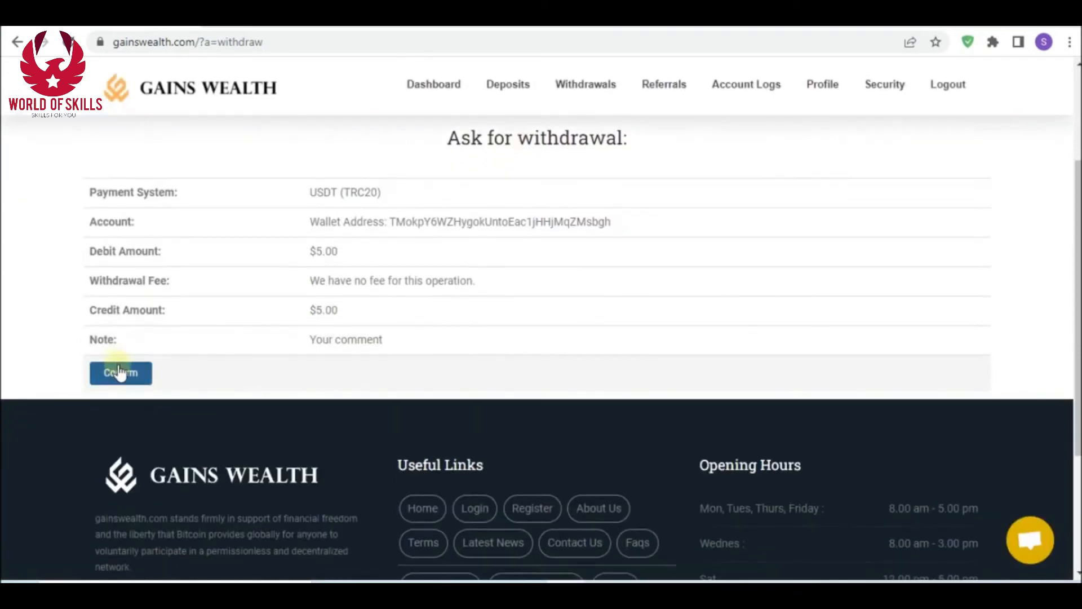
{"action": "left_click", "coordinate": [120, 373]}
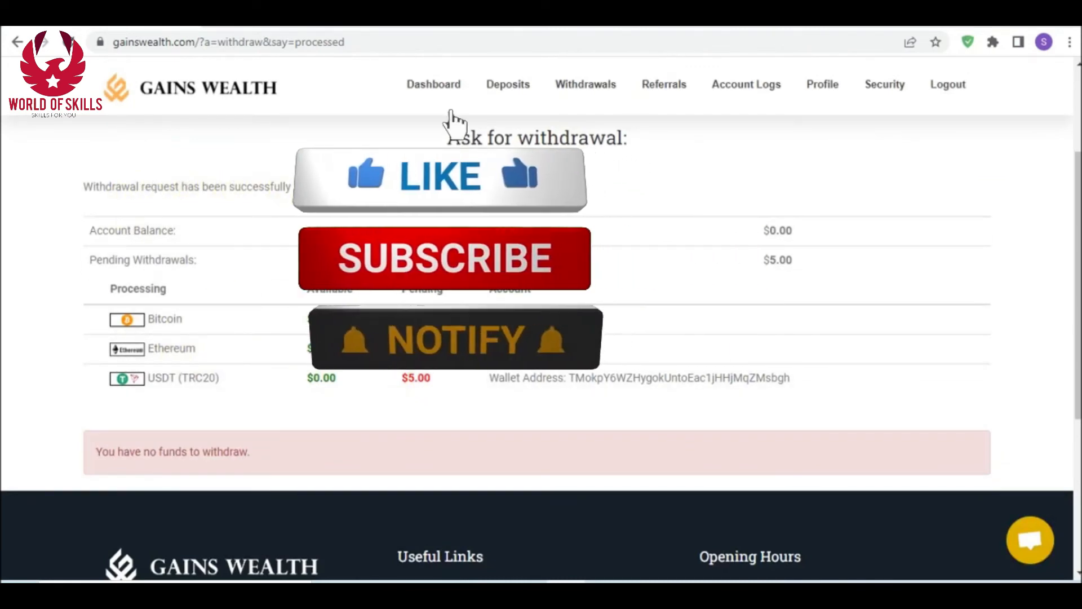
{"action": "left_click", "coordinate": [434, 83]}
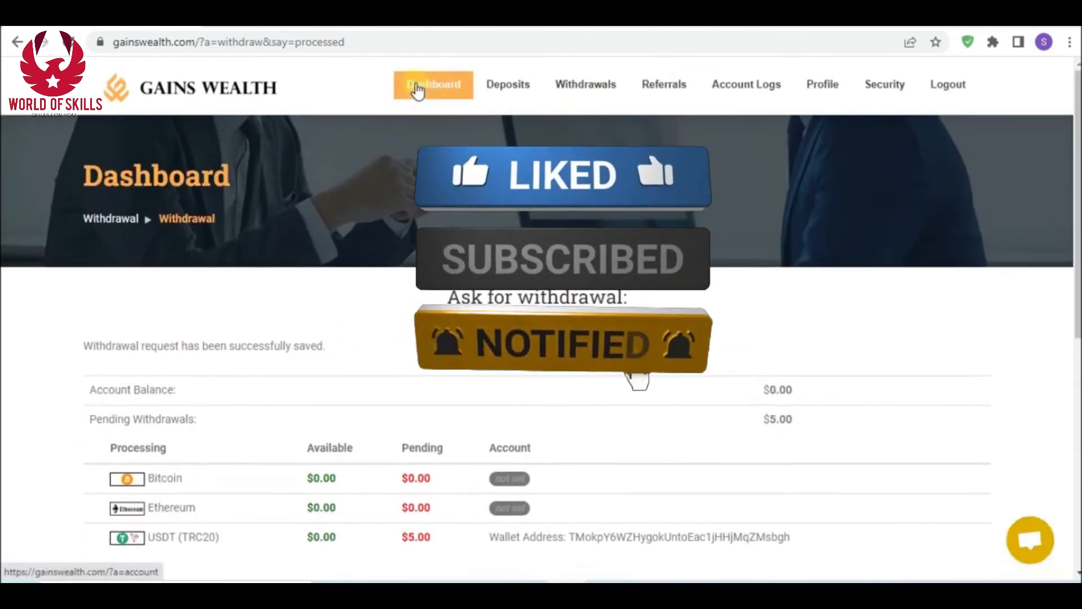
Check the Binance email confirming 5 USDT arrived and the dashboard showing $5.00 withdrawn
{"action": "left_click", "coordinate": [433, 84]}
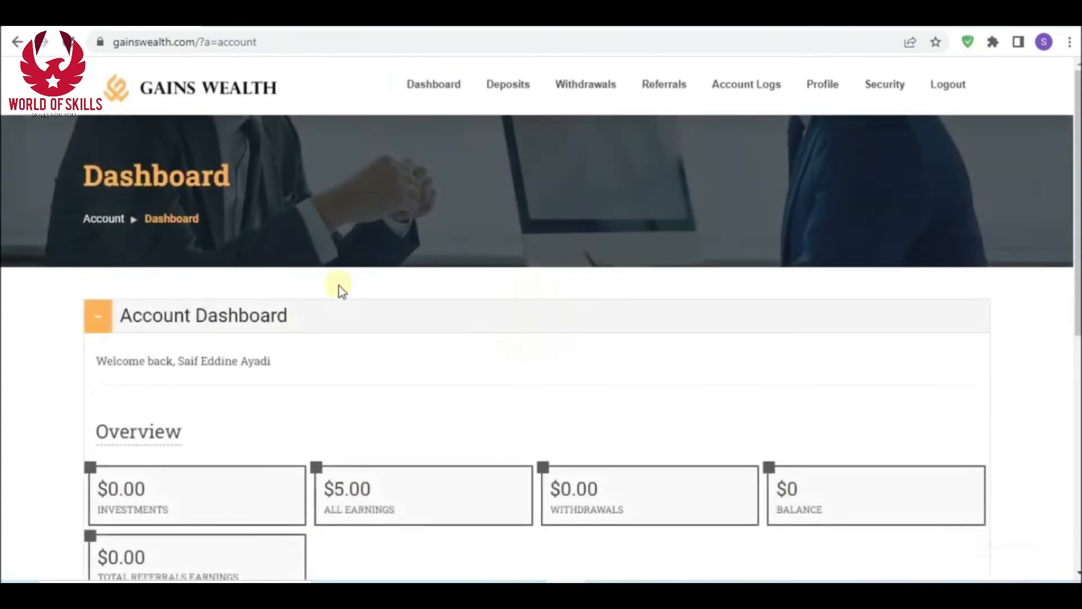
{"action": "scroll", "scroll_direction": "down", "scroll_amount": 3}
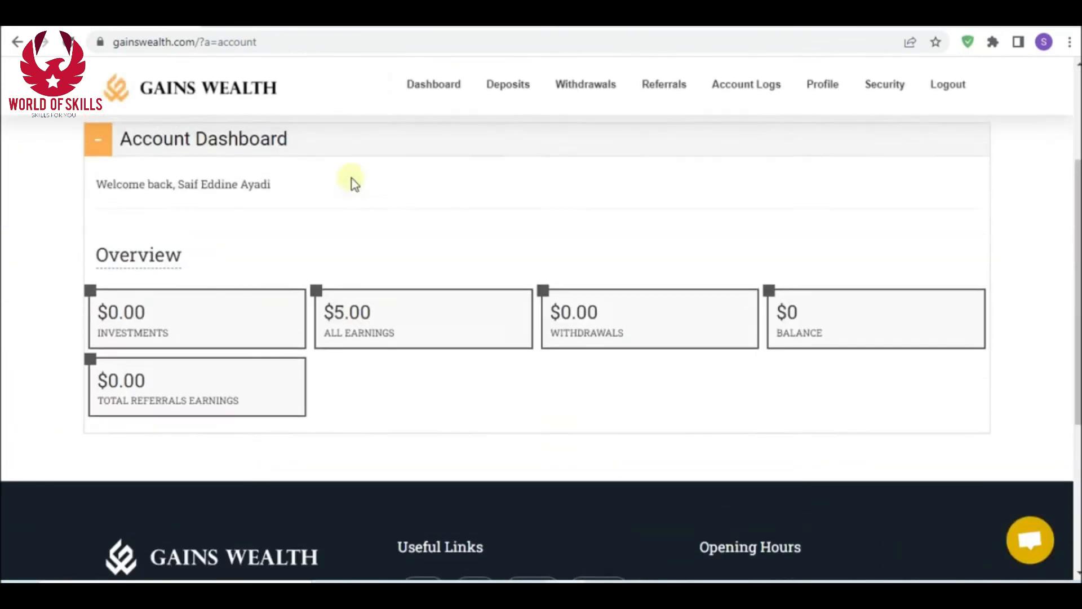
{"action": "scroll", "scroll_direction": "up", "scroll_amount": 3}
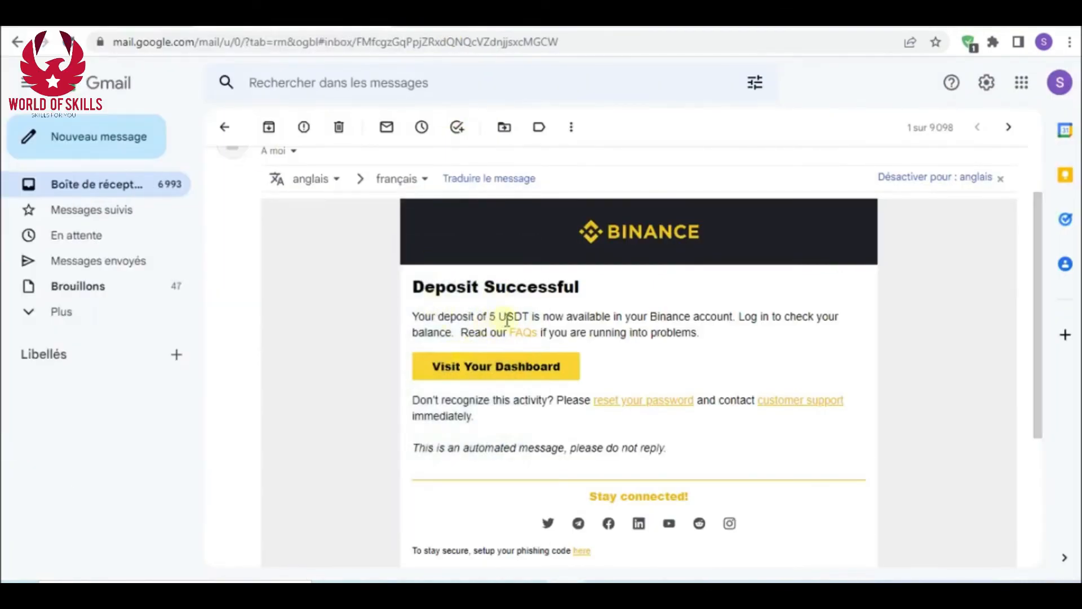
{"action": "left_click", "coordinate": [495, 365]}
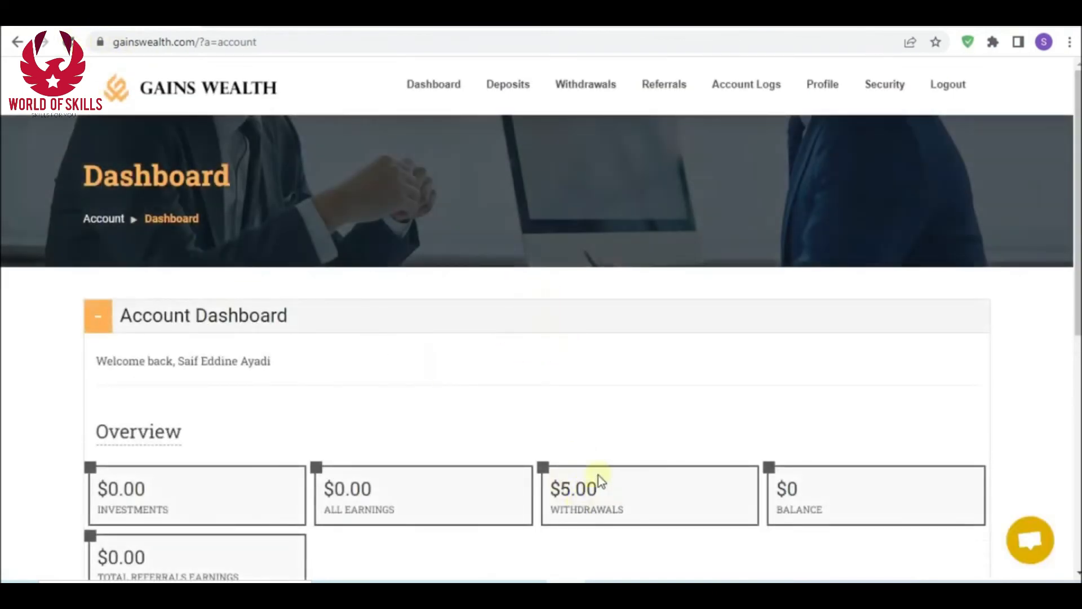
{"action": "scroll", "scroll_direction": "down", "scroll_amount": 3}
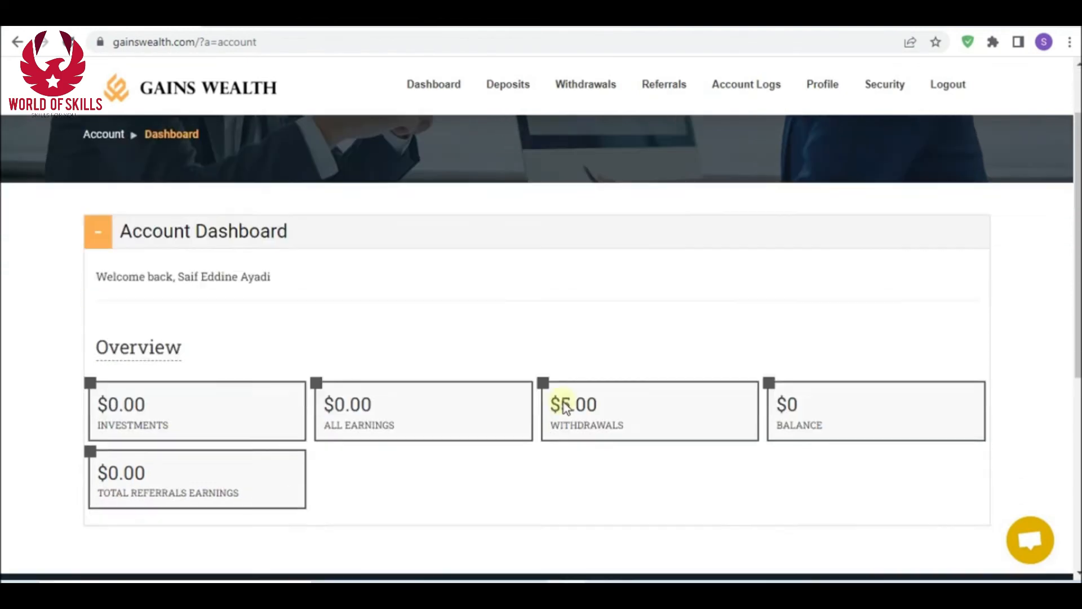
{"action": "left_click", "coordinate": [663, 84]}
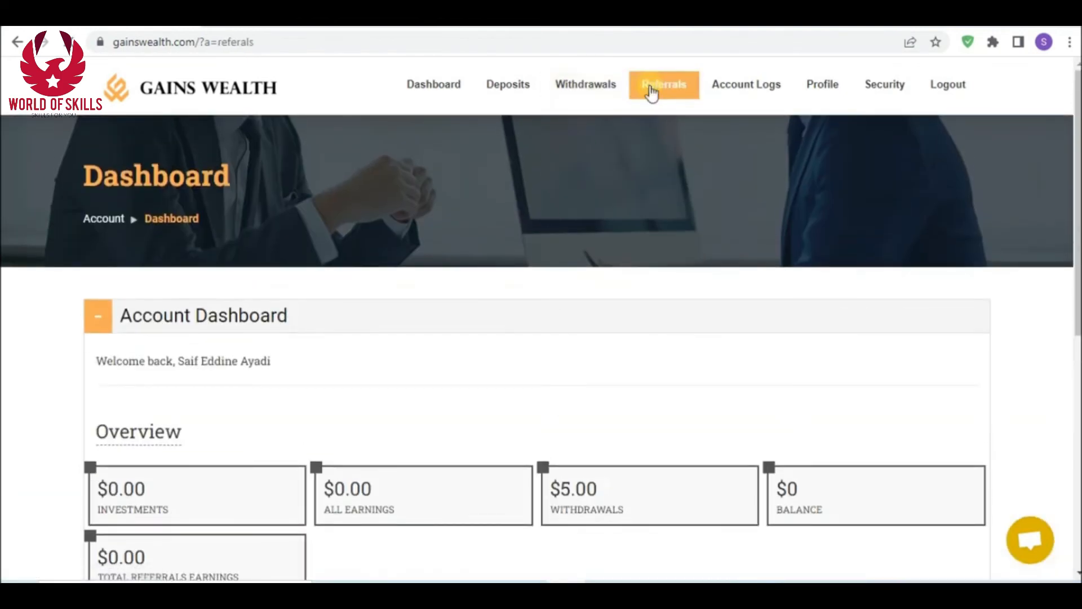
Review the empty referrals list and $5 account log, then log out
{"action": "left_click", "coordinate": [663, 84]}
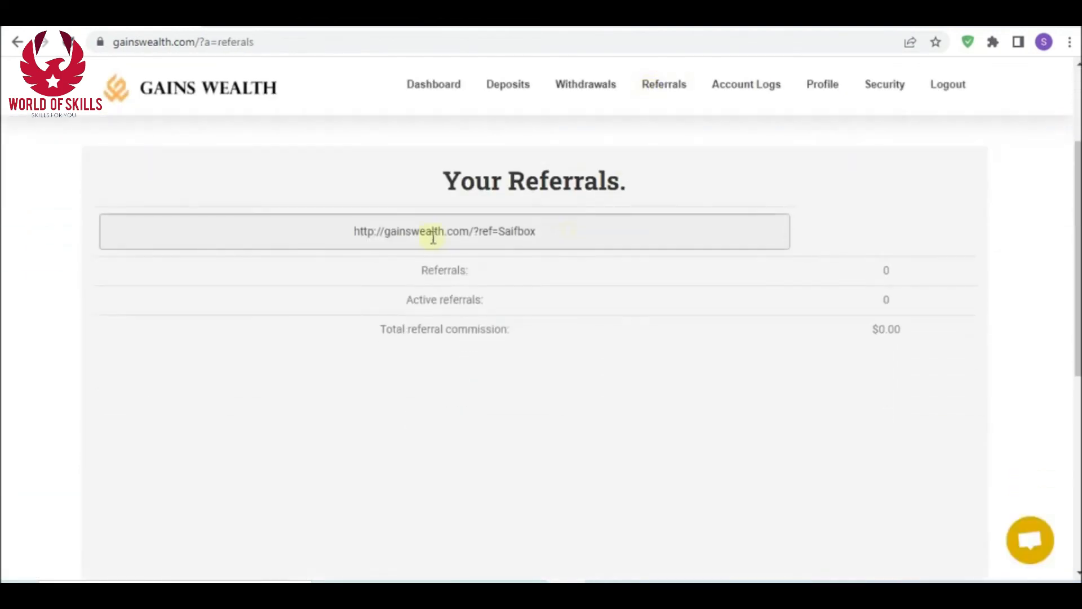
{"action": "left_click", "coordinate": [444, 231]}
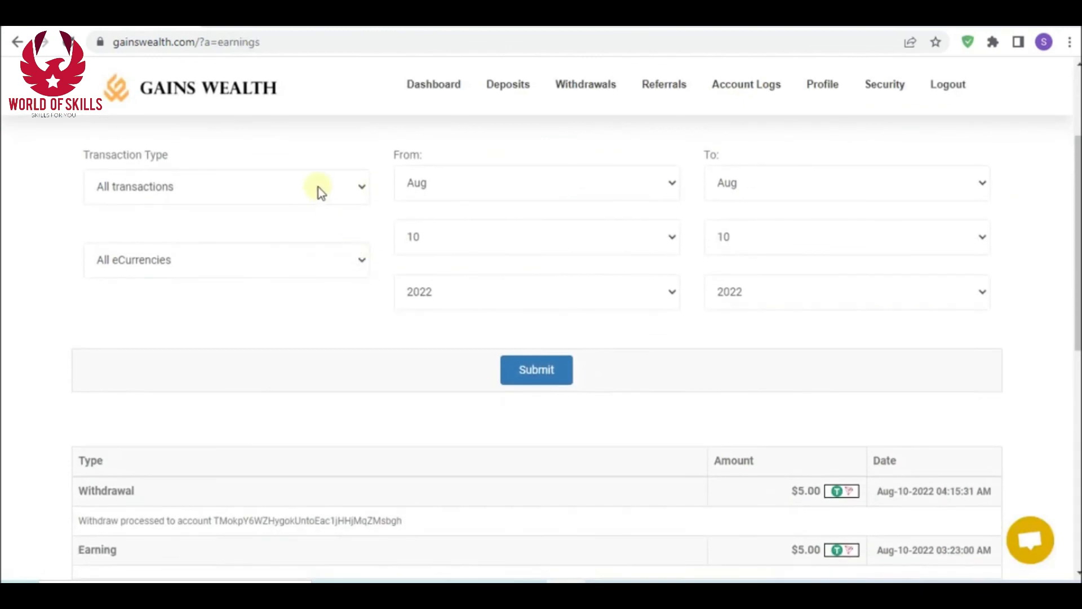
{"action": "scroll", "scroll_direction": "down", "scroll_amount": 3}
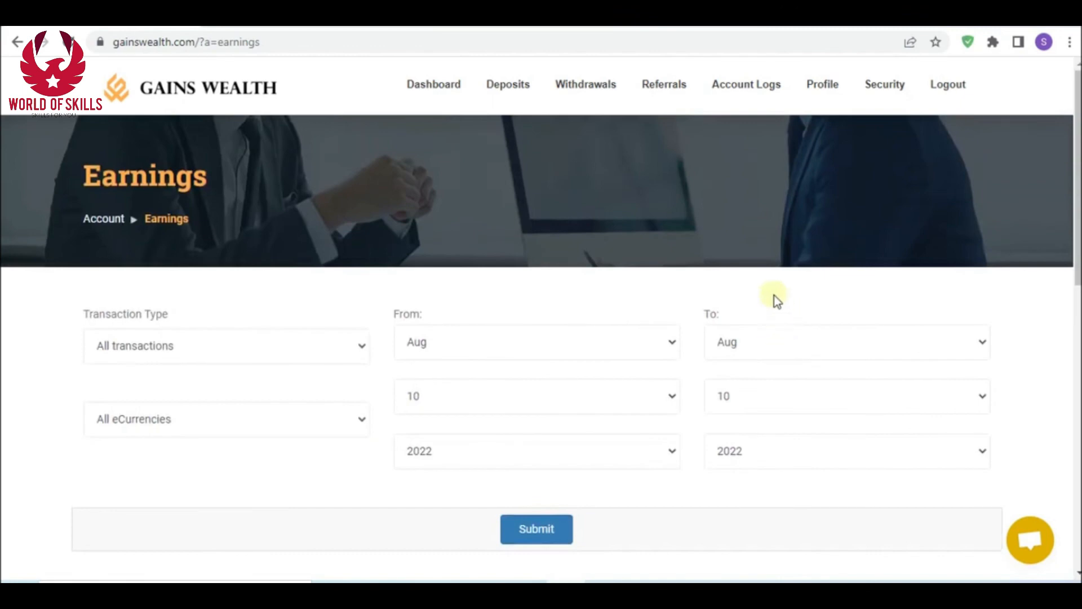
{"action": "left_click", "coordinate": [947, 84]}
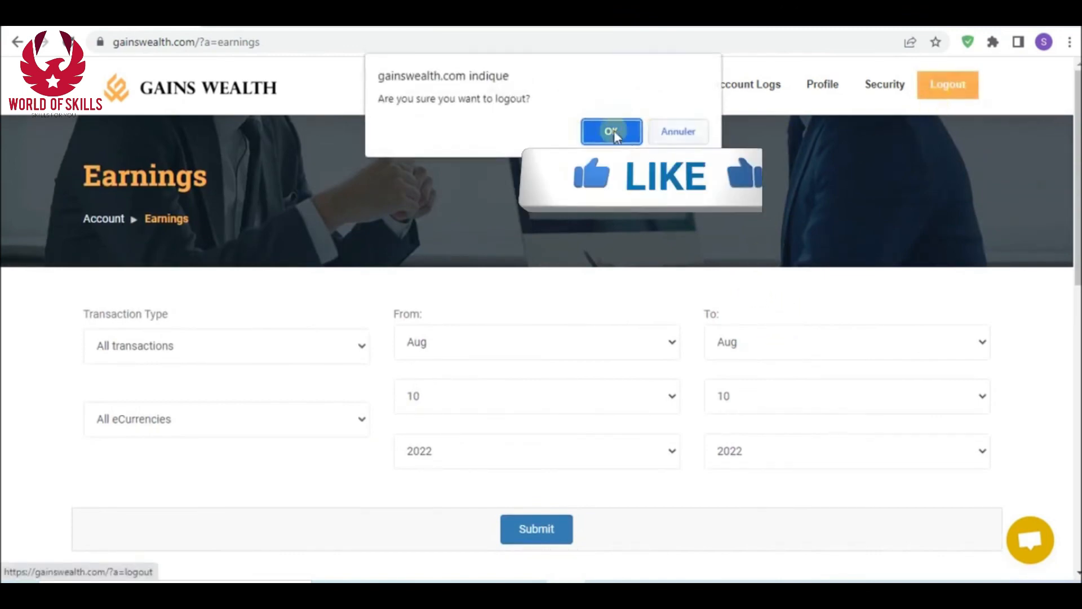
{"action": "left_click", "coordinate": [610, 132]}
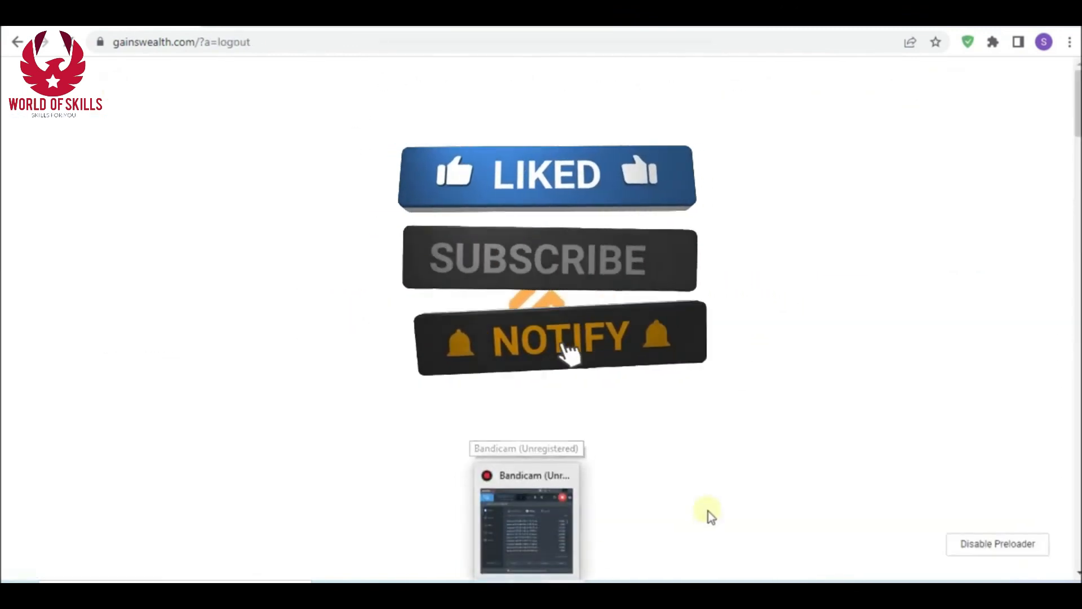